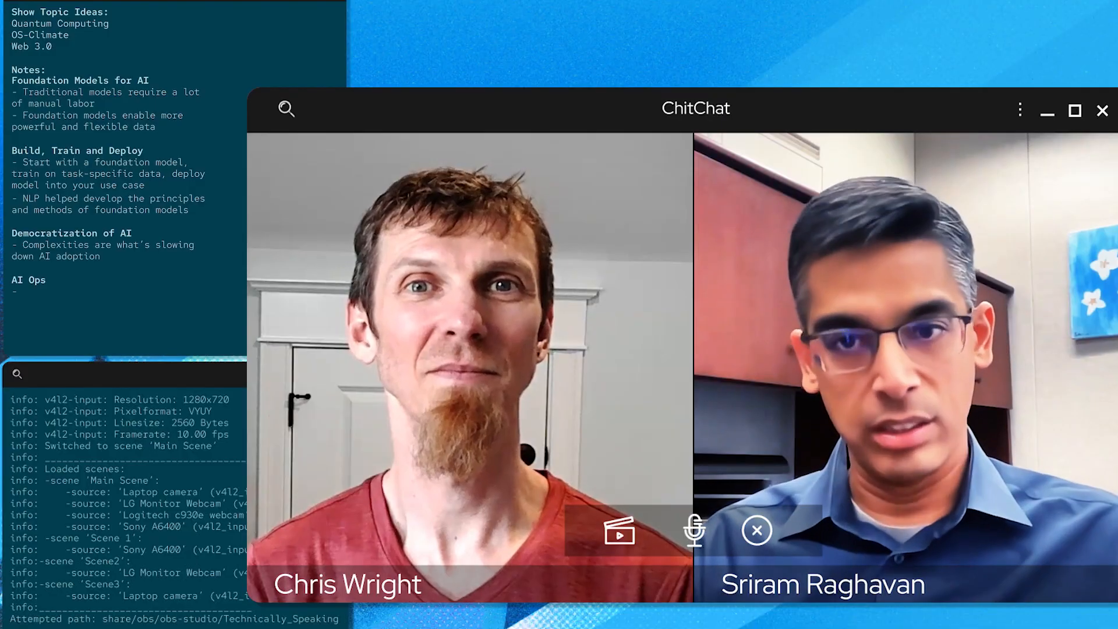
pyautogui.write('Provide AI that lets you do more automation')
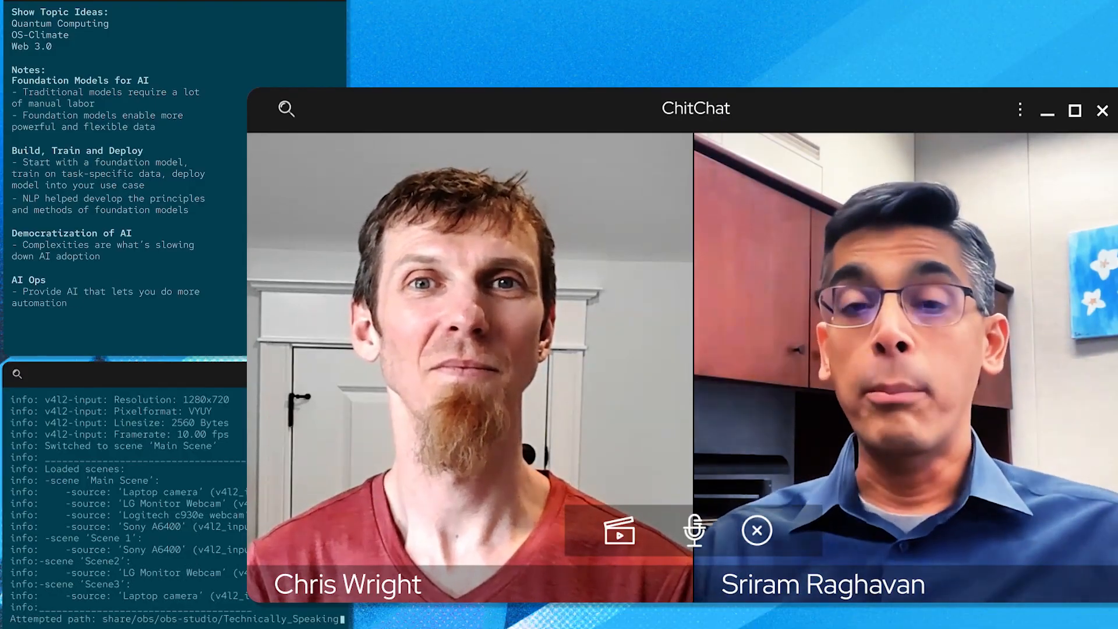